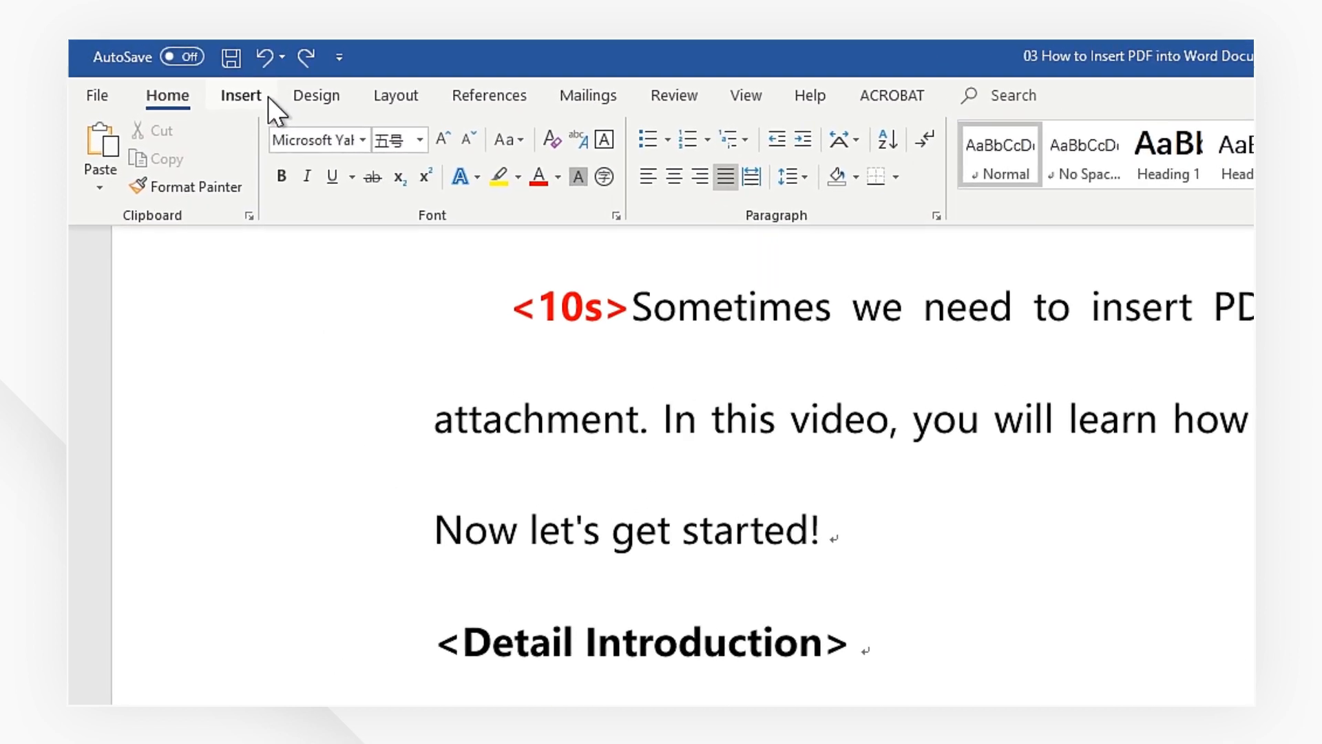
Show the Insert ribbon options in the Word document
{"action": "left_click", "coordinate": [241, 95]}
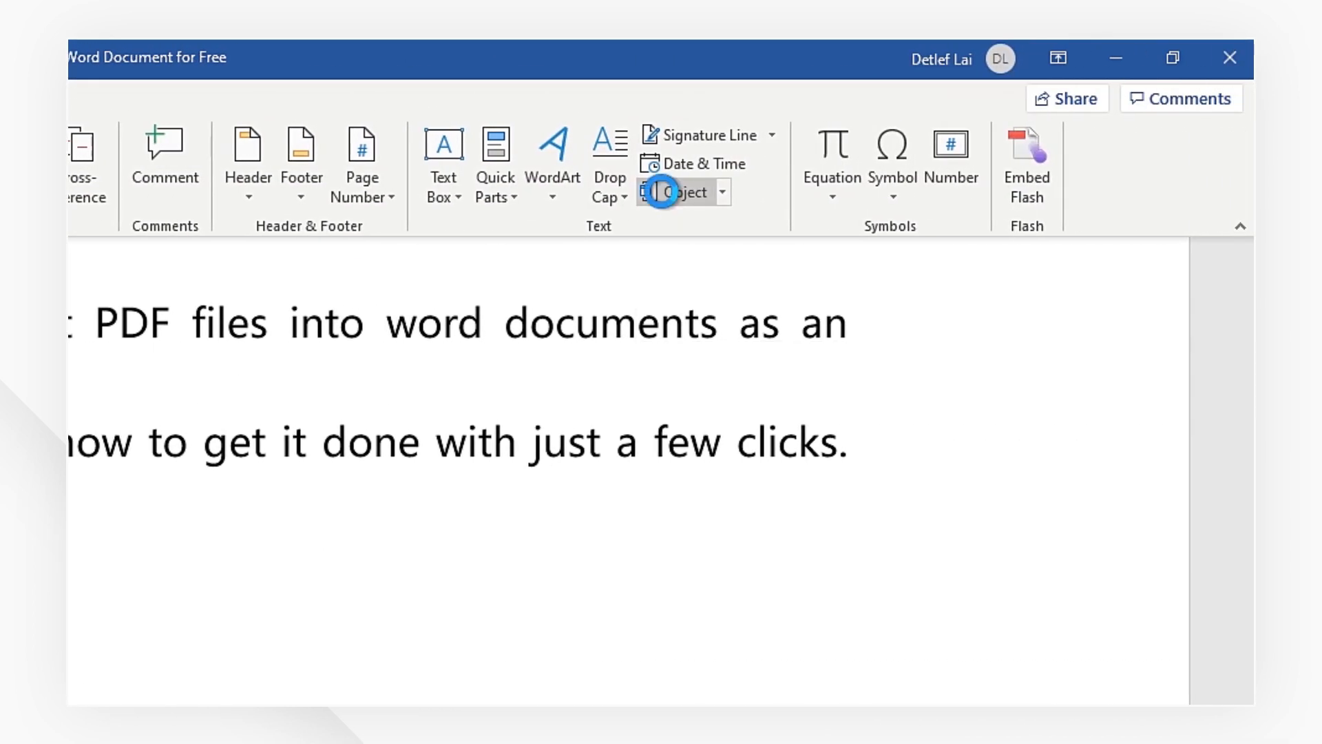
Embed an Adobe Acrobat Document object, displayed as an icon, below the first paragraph
{"action": "left_click", "coordinate": [683, 192]}
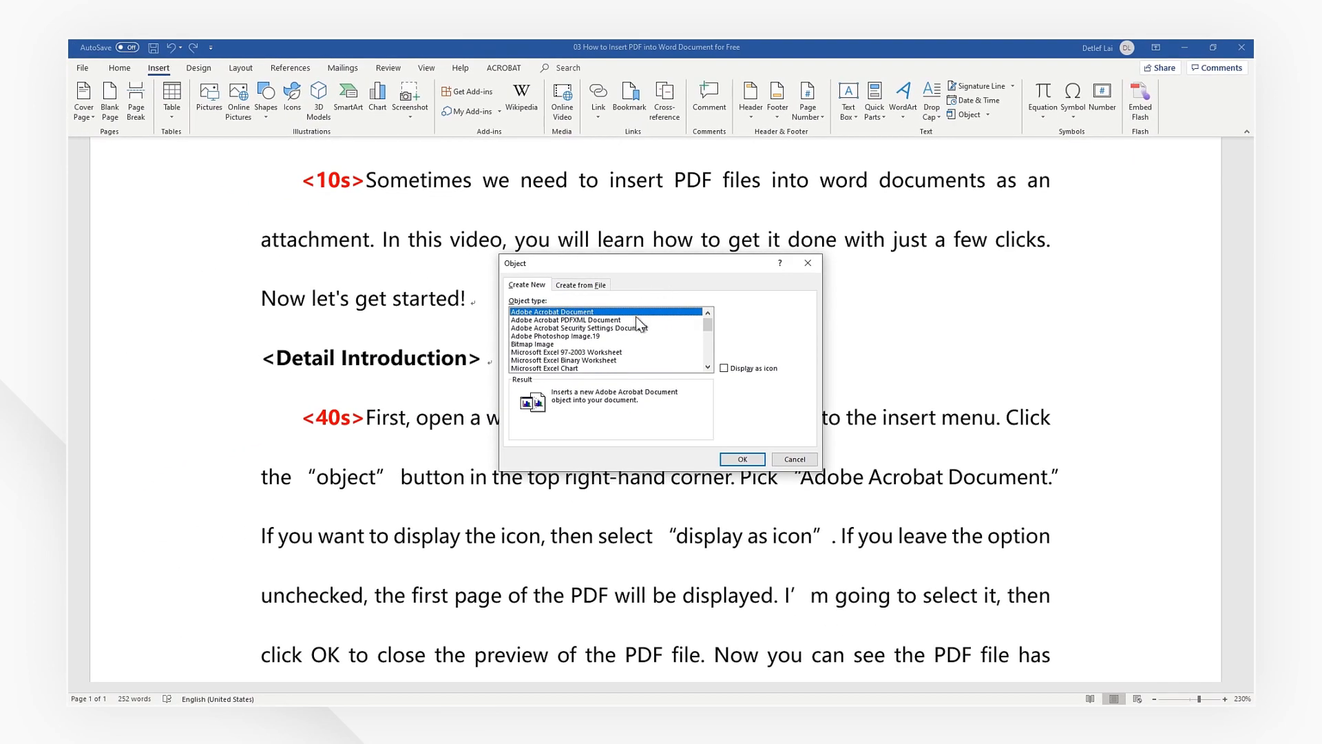
{"action": "mouse_move", "coordinate": [672, 332]}
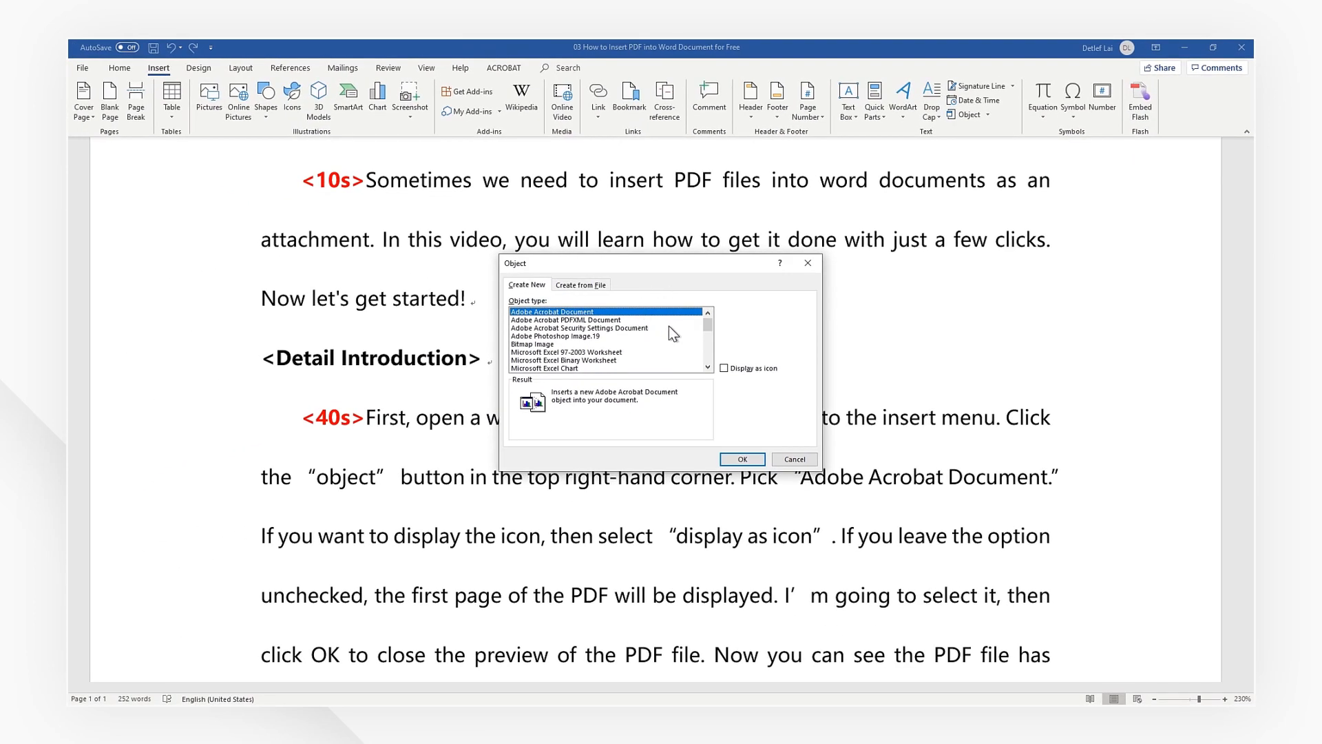
{"action": "left_click", "coordinate": [725, 368]}
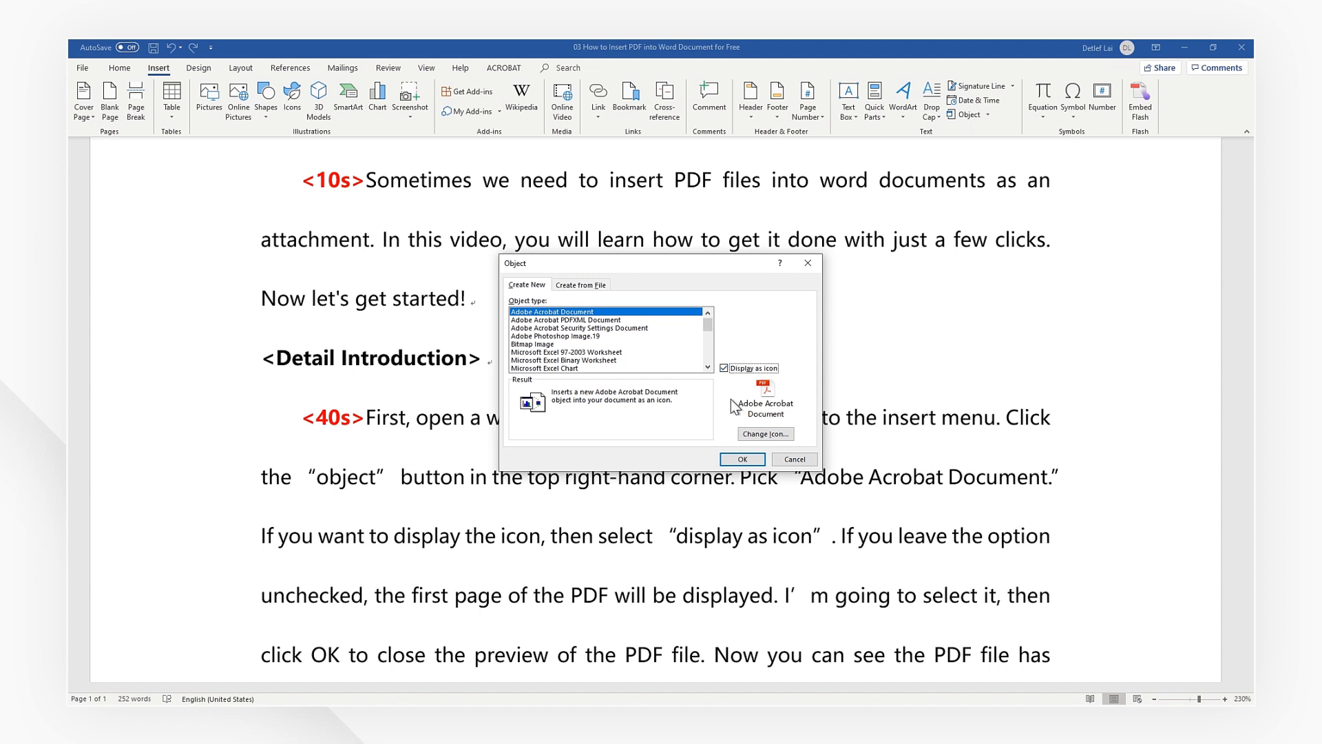
{"action": "left_click", "coordinate": [740, 459]}
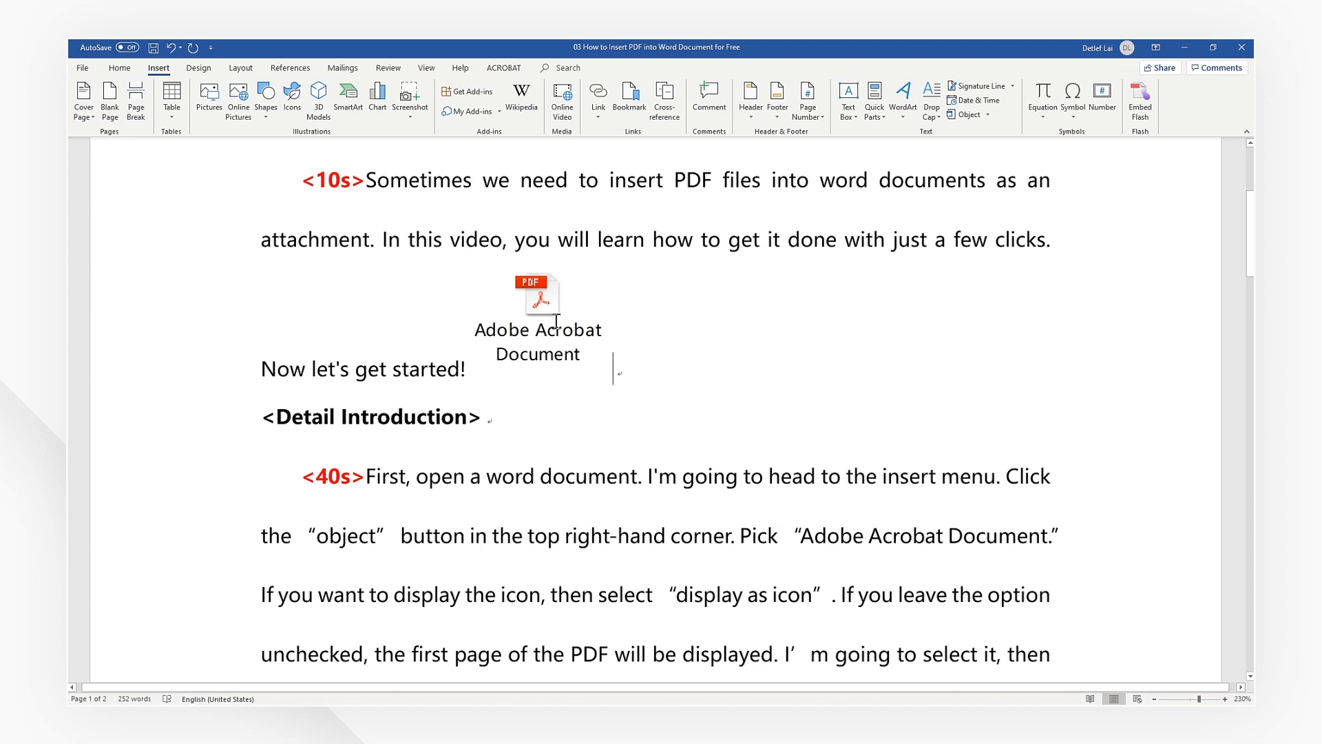
Open the embedded Promote Productivity PDF in Acrobat and scroll through the flyer
{"action": "double_click", "coordinate": [538, 298]}
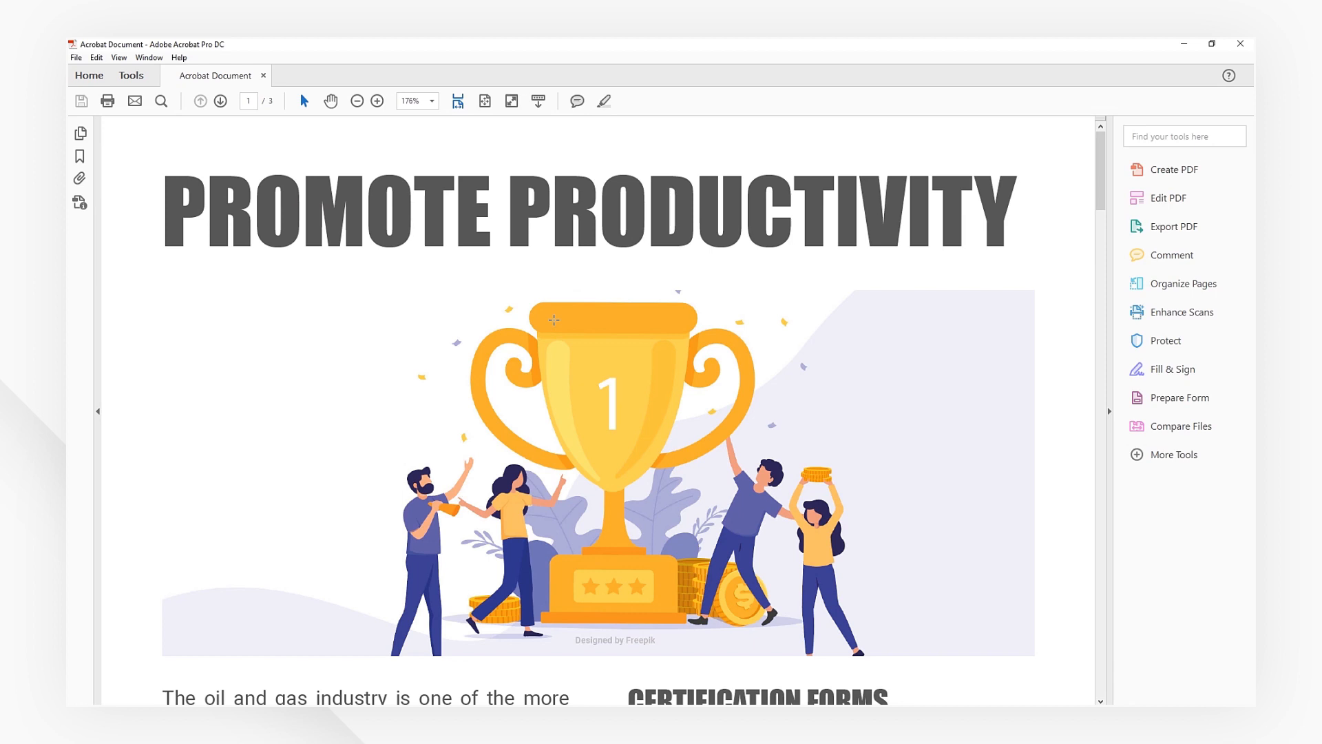
{"action": "scroll", "scroll_direction": "down", "scroll_amount": 3}
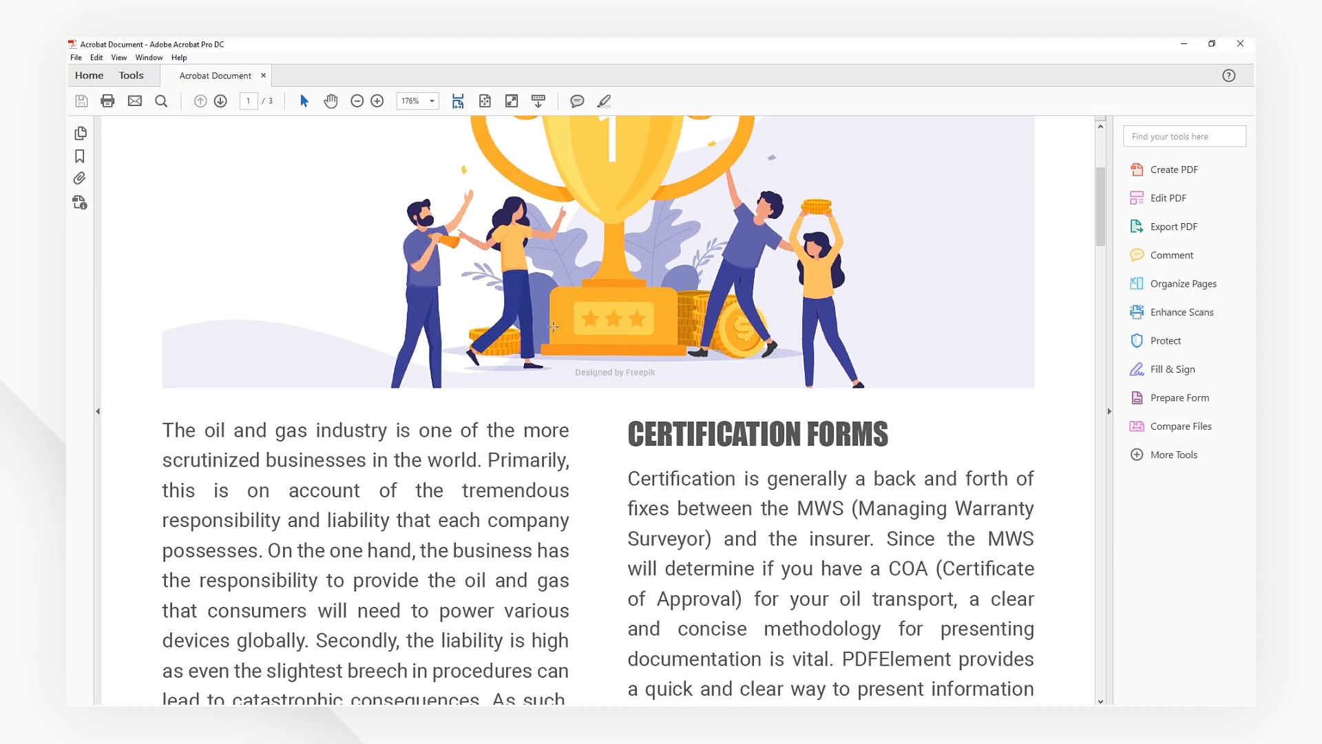
{"action": "scroll", "scroll_direction": "up", "scroll_amount": 3}
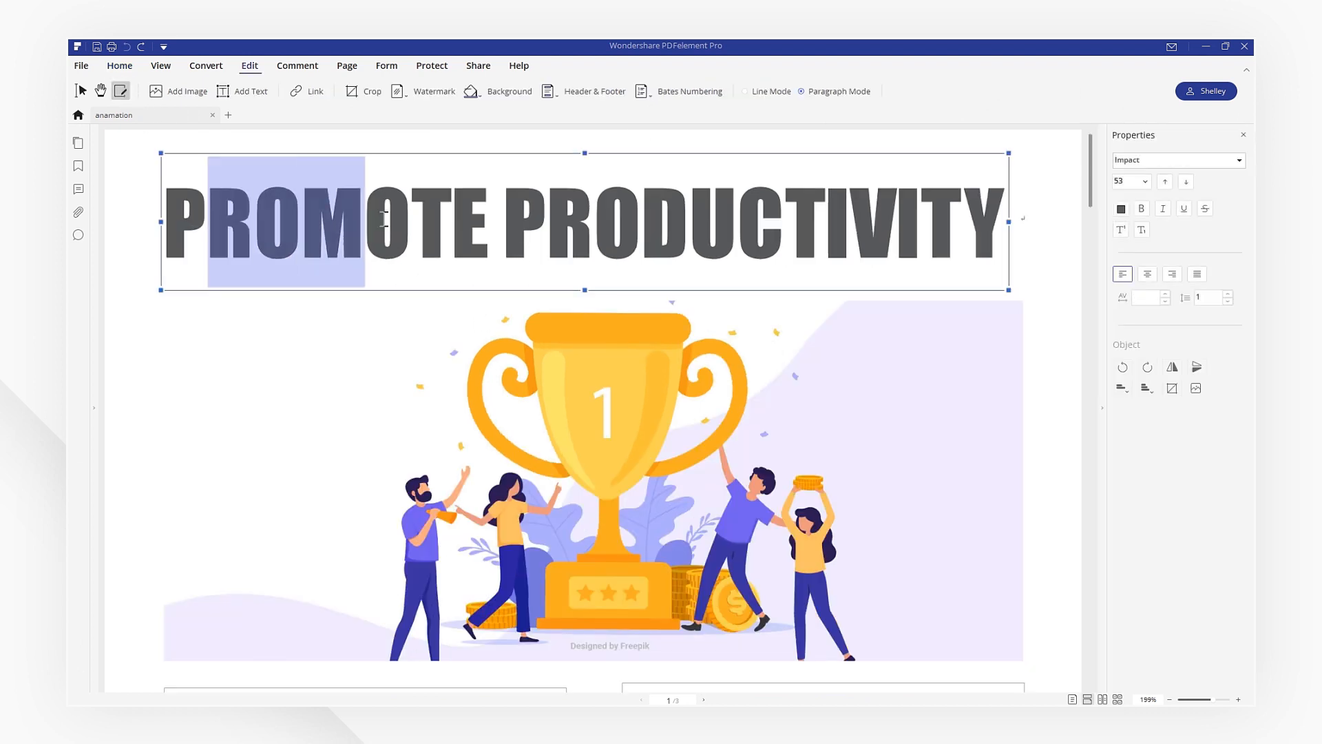
{"action": "left_click", "coordinate": [1143, 181]}
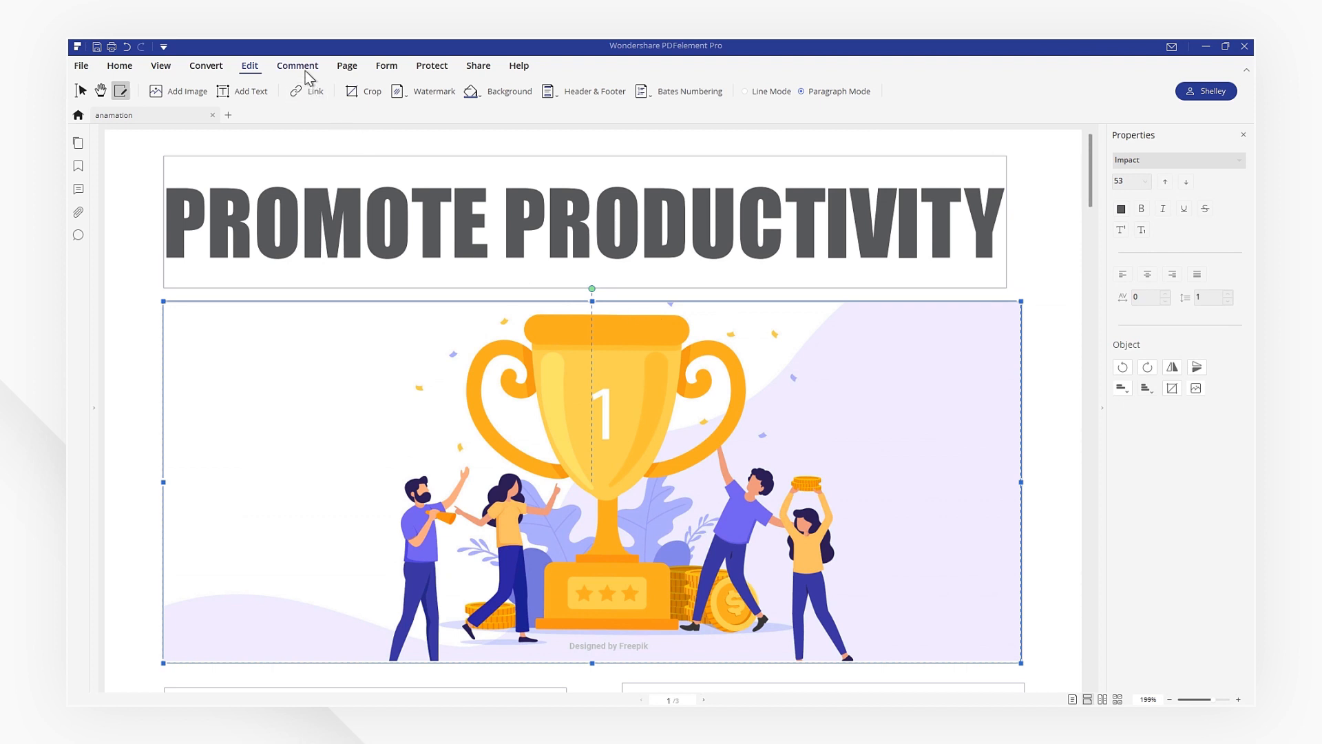
Annotate the flyer with a red rectangle drawn above the trophy
{"action": "left_click", "coordinate": [297, 66]}
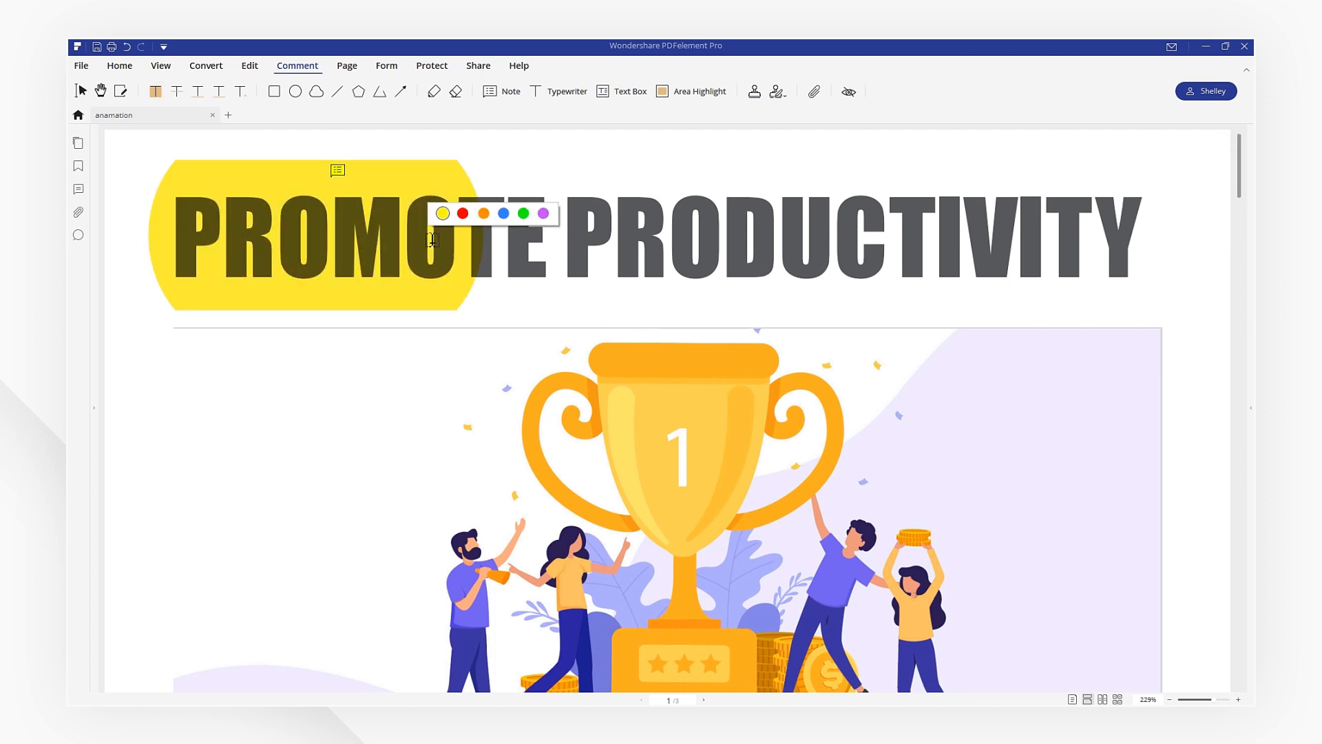
{"action": "left_click_drag", "start_coordinate": [571, 279], "coordinate": [708, 393]}
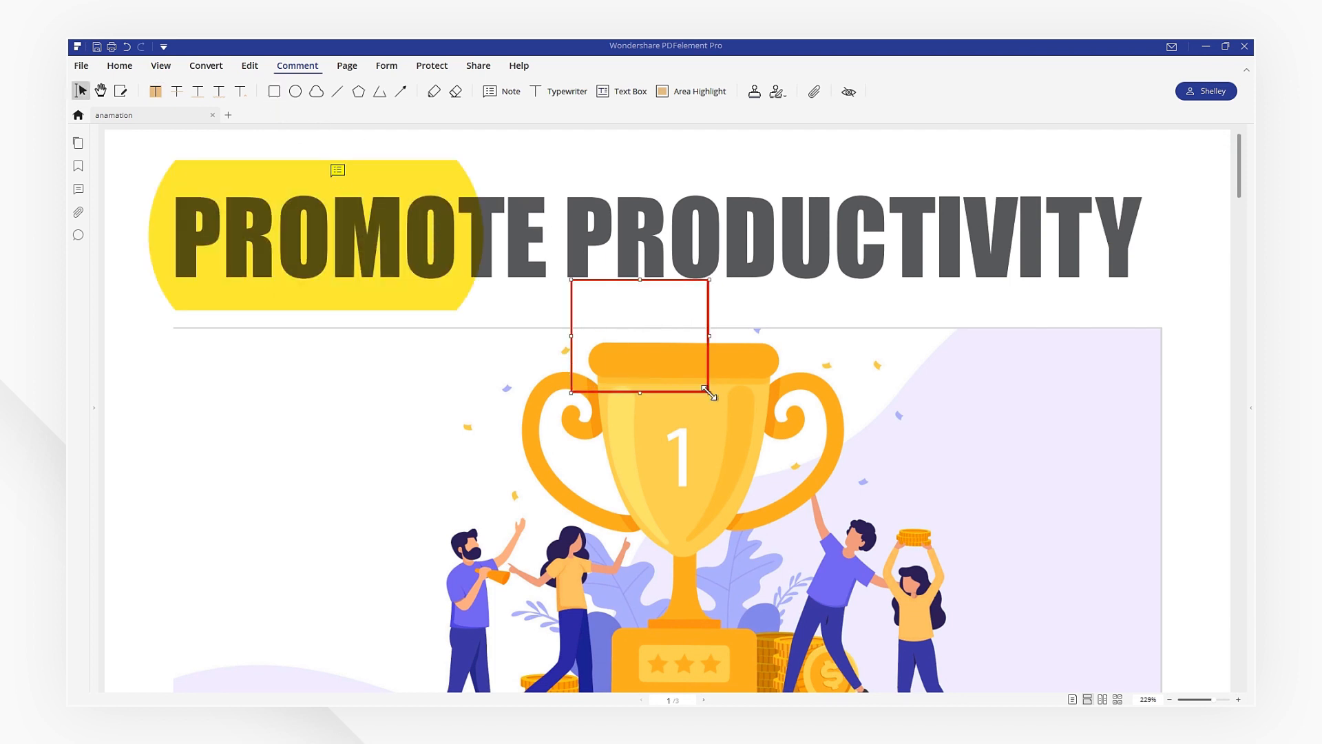
{"action": "left_click", "coordinate": [205, 66]}
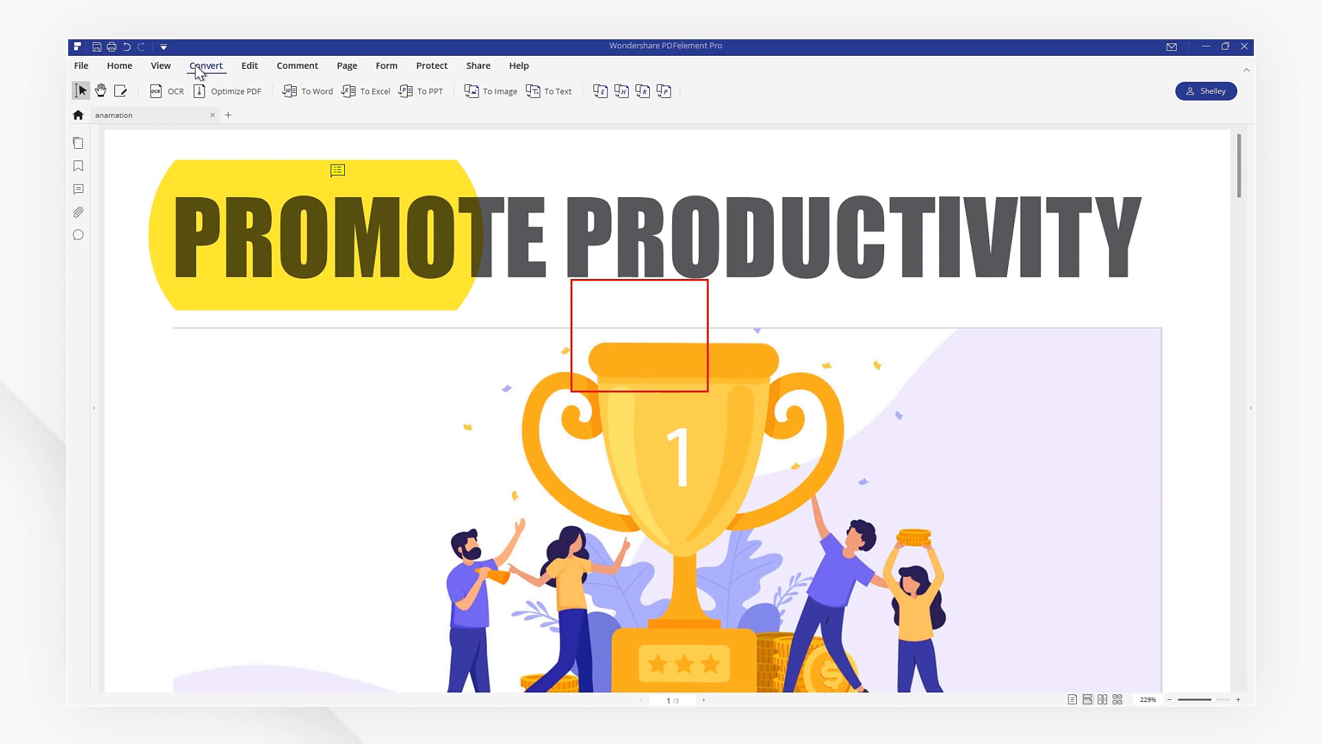